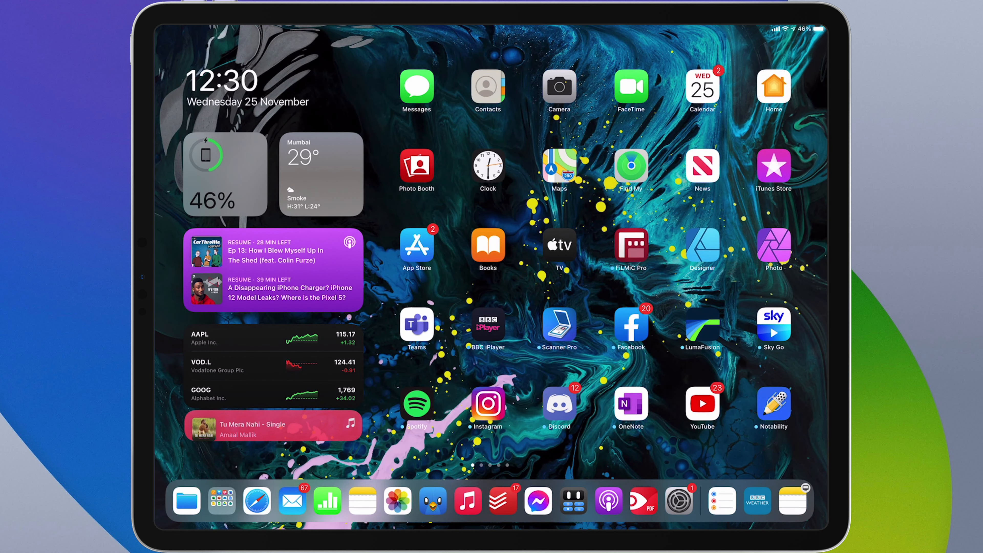
# Launch Safari from the Dock.
pyautogui.click(257, 500)
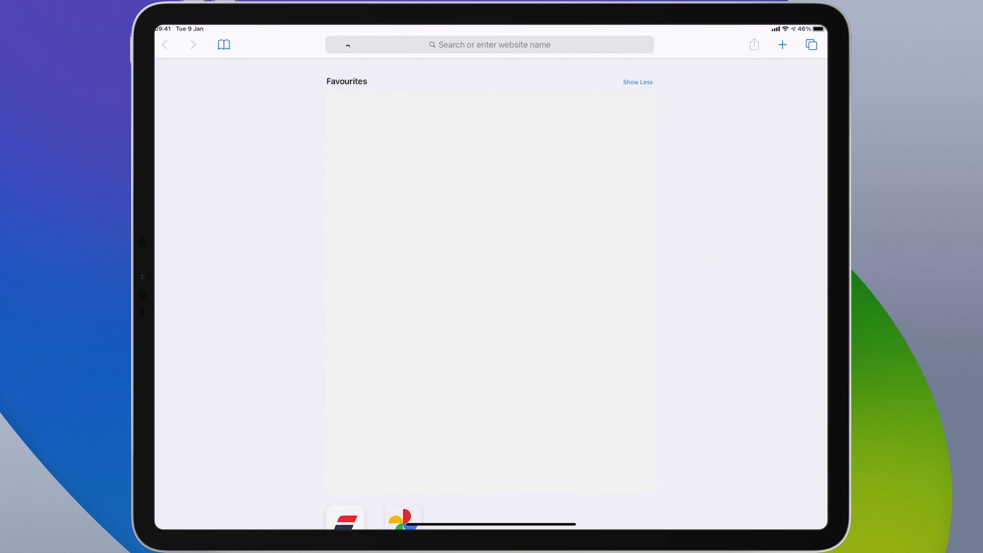
# Handwrite apple.com into the Safari address bar with Scribble.
pyautogui.write('appl')
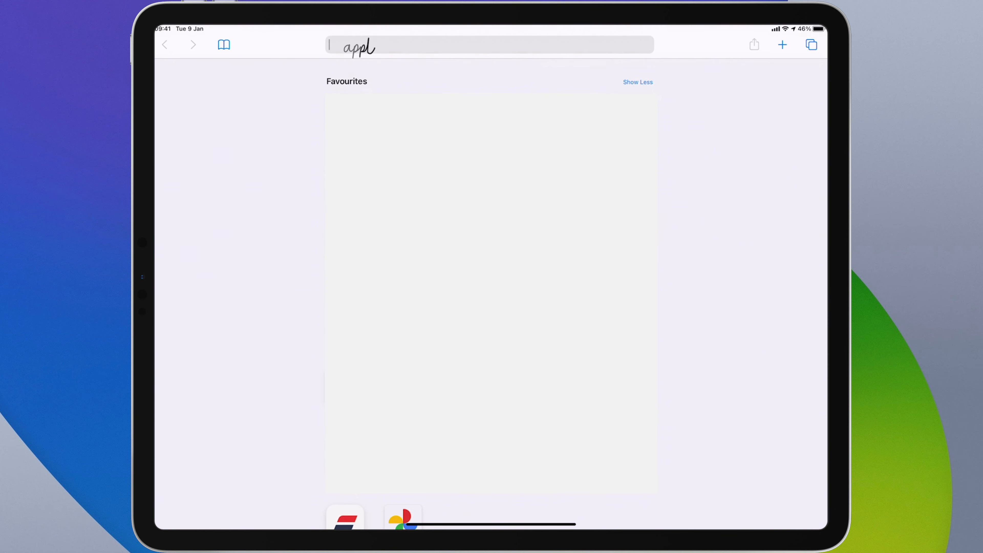
pyautogui.write('e.com')
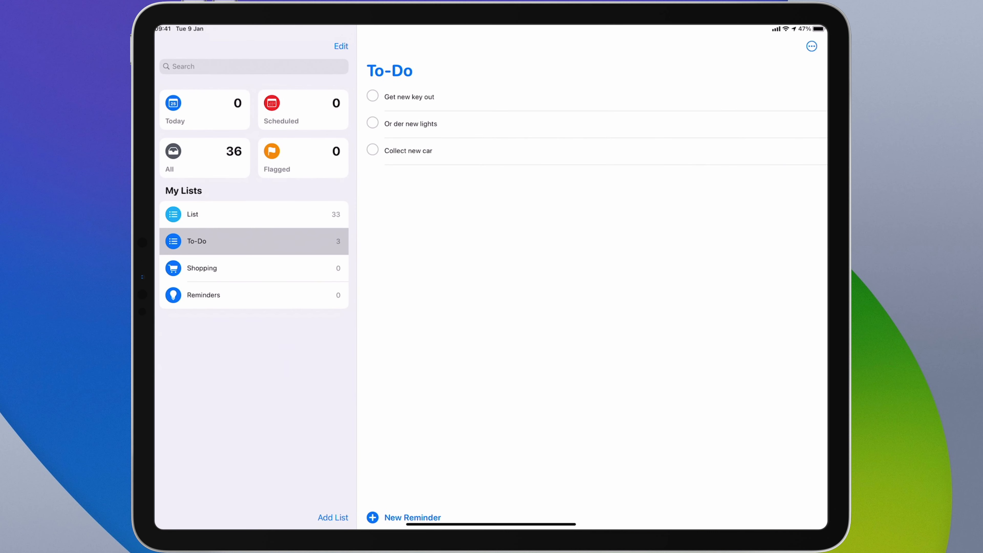
# Edit the first reminder and briefly select the text 'Collect new car', then clear the selection.
pyautogui.click(402, 97)
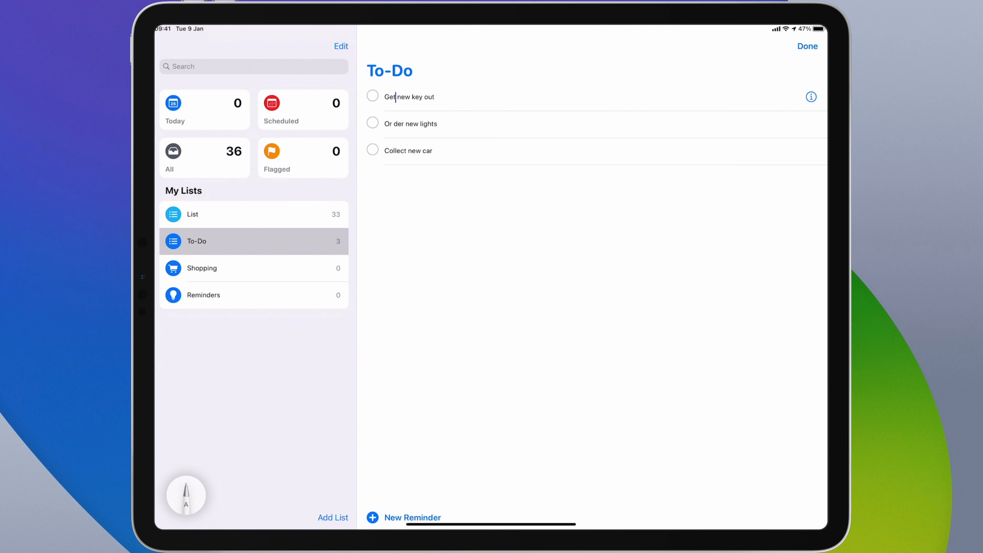
pyautogui.doubleClick(408, 150)
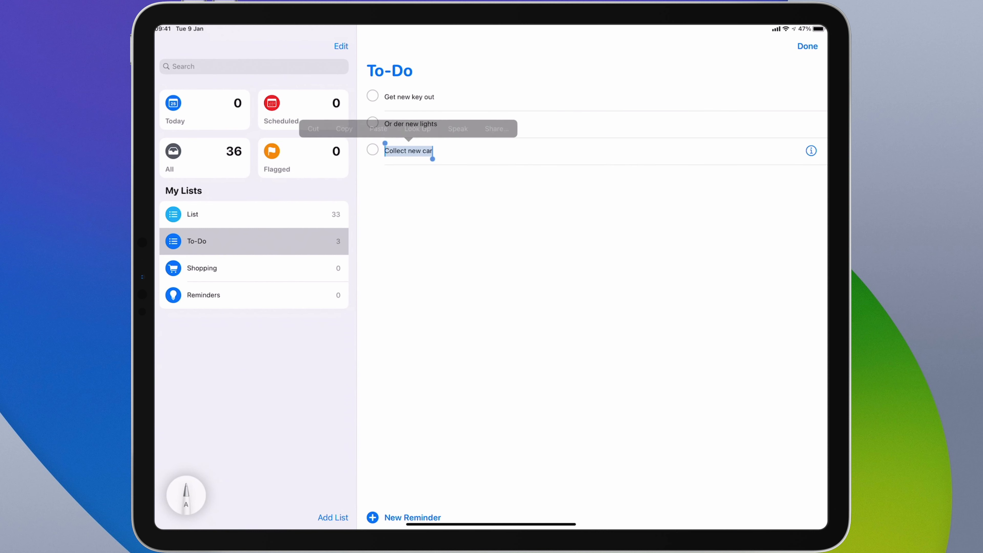
pyautogui.click(808, 46)
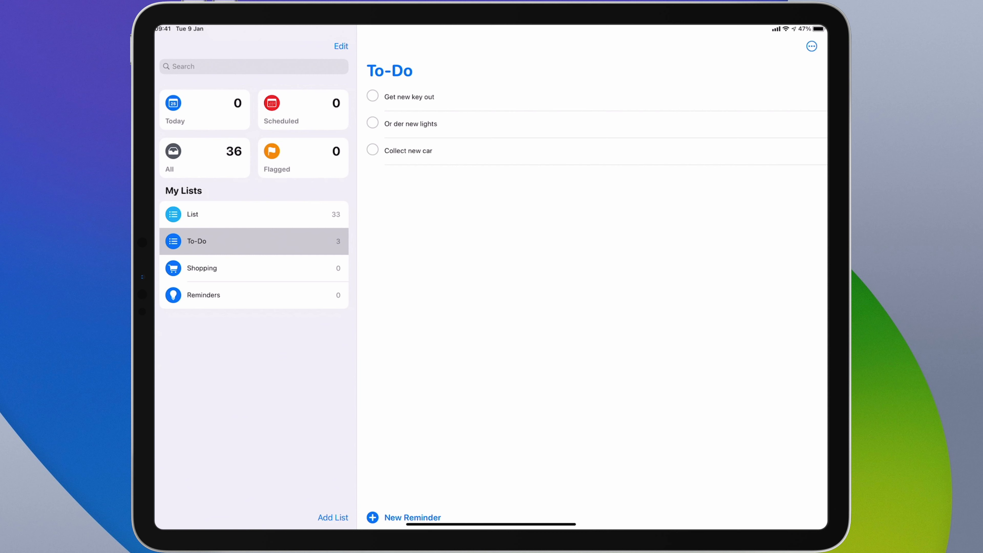
# Rewrite the first reminder's last word as 'cut' so it reads 'Get new key cut'.
pyautogui.click(417, 96)
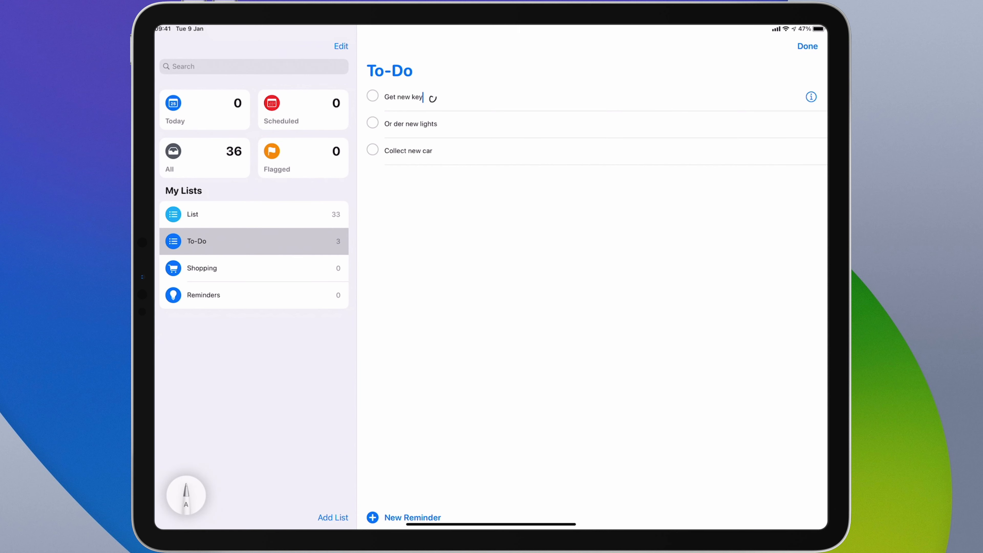
pyautogui.write('cut')
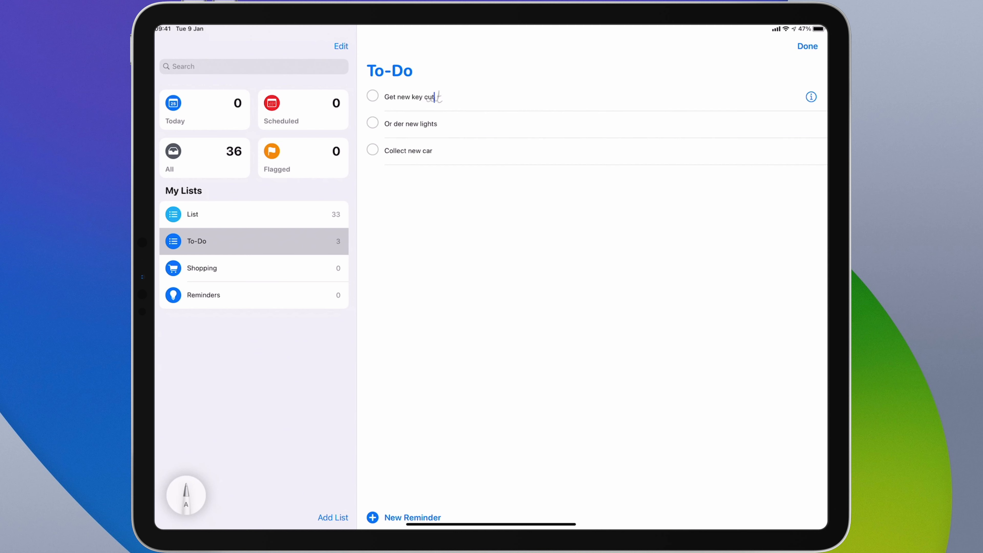
pyautogui.click(808, 45)
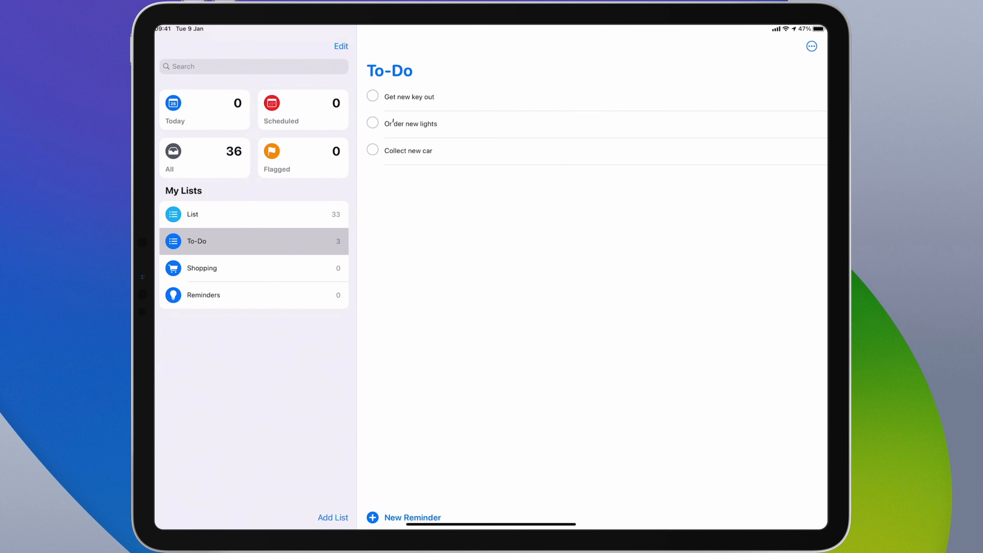
# Join the split word 'Or der' in the second reminder with a vertical stroke.
pyautogui.click(410, 124)
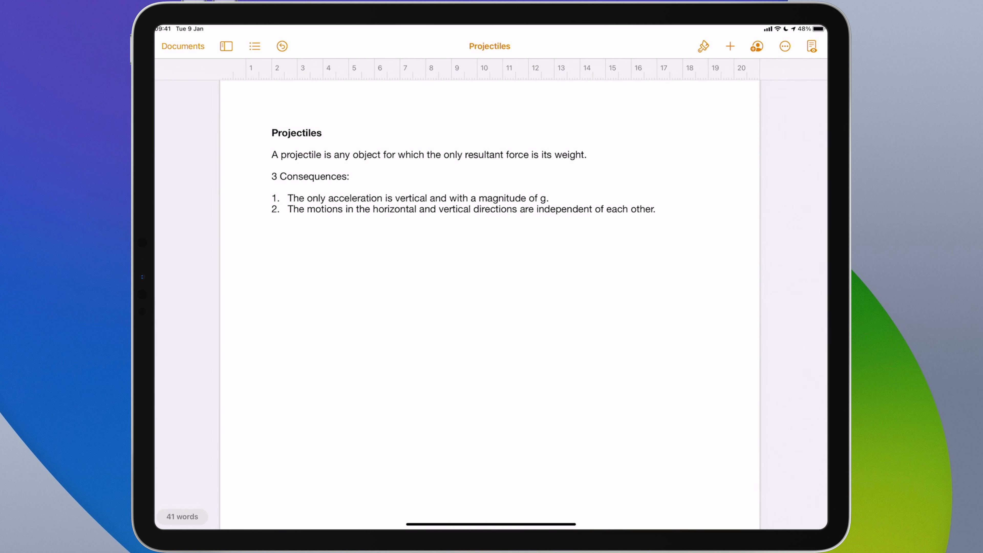
# Add a second list item, 'The horizontal velocity will not change.', after the first consequence.
pyautogui.click(554, 198)
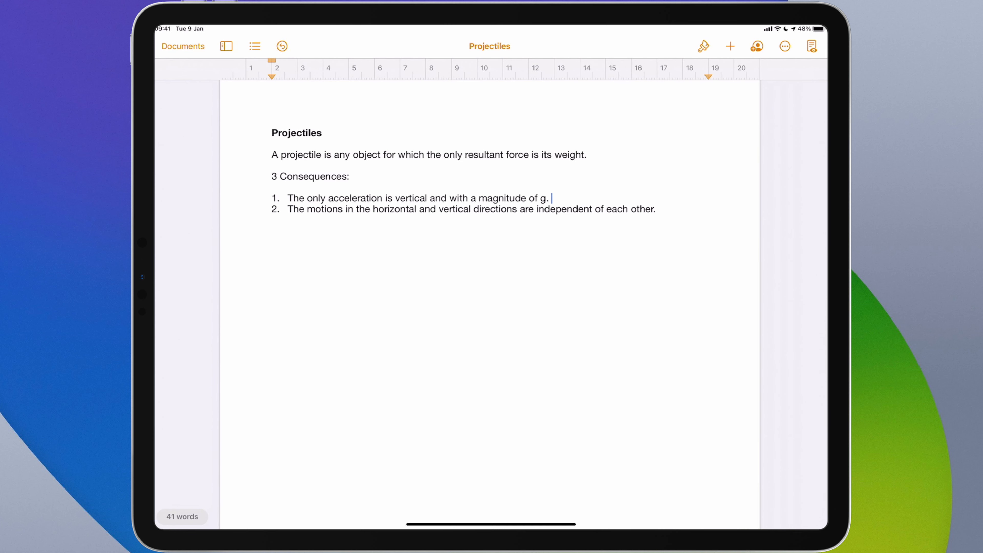
pyautogui.click(552, 198)
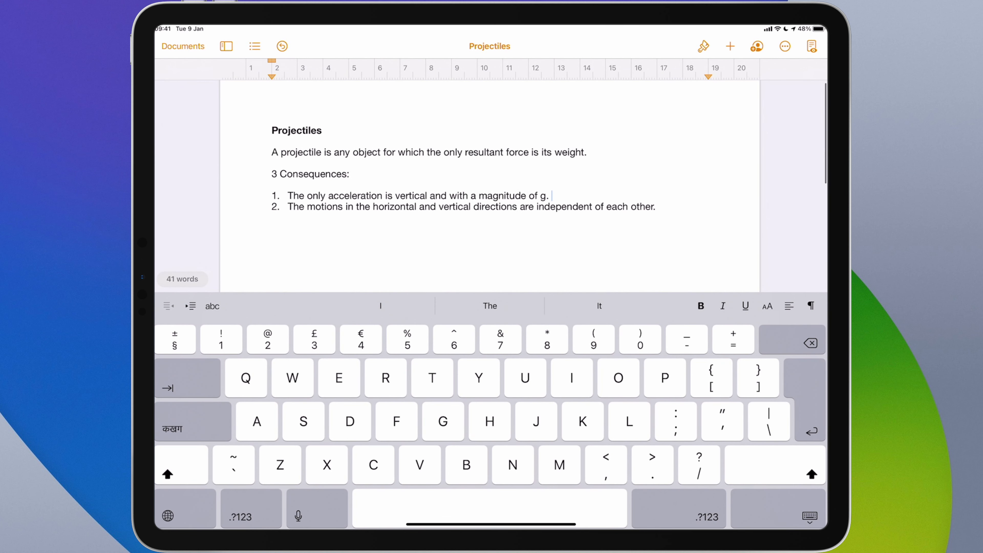
pyautogui.press('return')
pyautogui.write('The horizontal velocity will not change.')
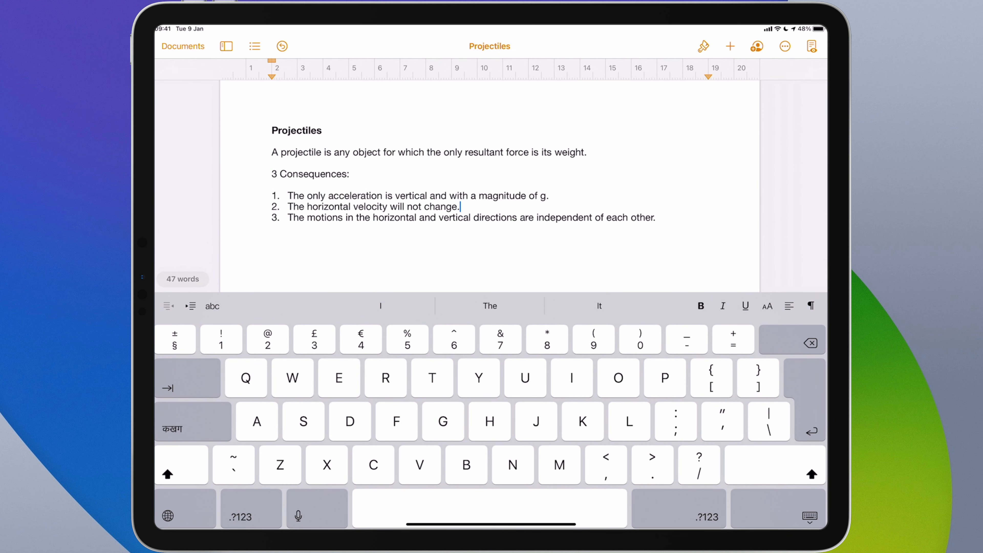
pyautogui.click(810, 517)
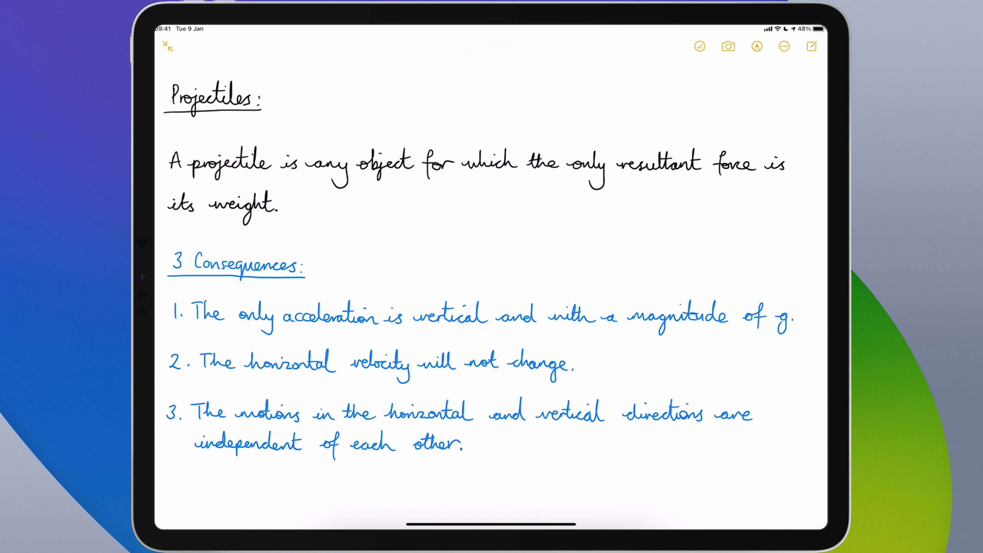
# Draw a shape-recognised circle for the ball at the launch point of the diagram.
pyautogui.scroll(-3)
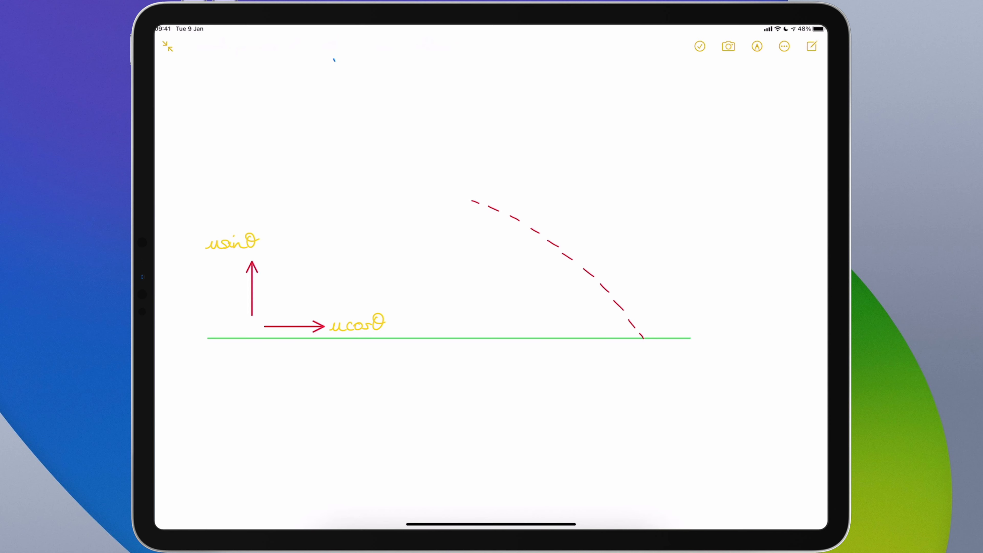
pyautogui.click(757, 46)
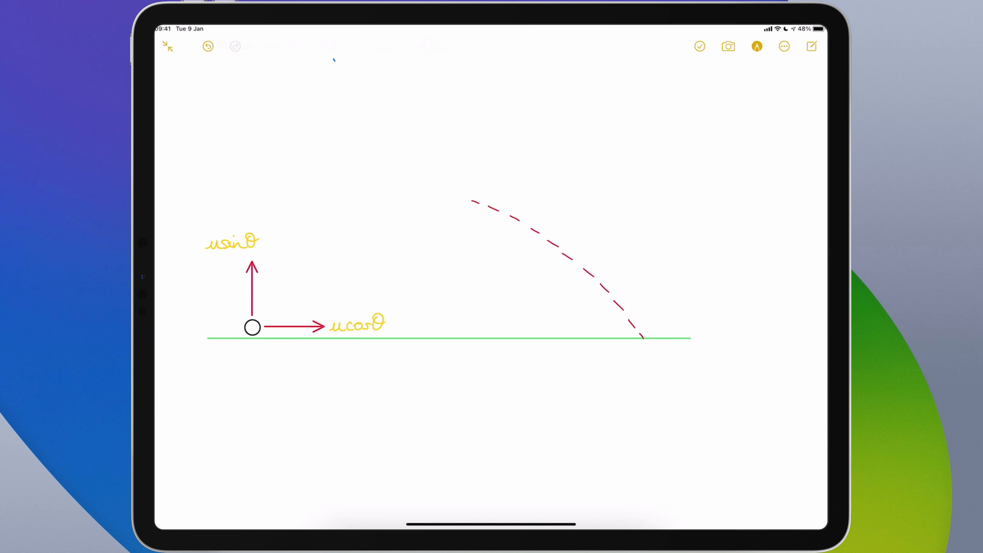
pyautogui.click(757, 47)
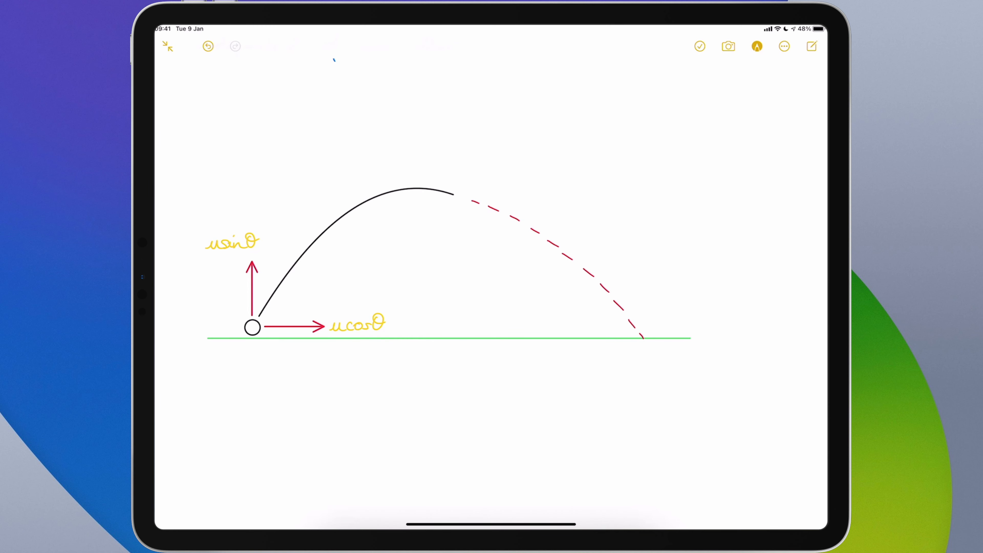
# Draw the curved path and a triangle, letting shape recognition tidy both.
pyautogui.click(758, 45)
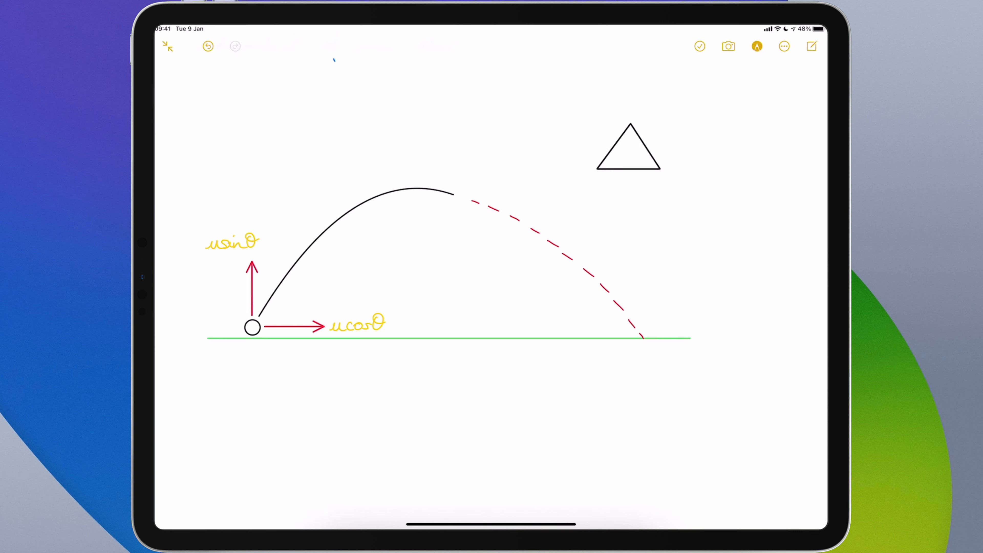
pyautogui.click(757, 46)
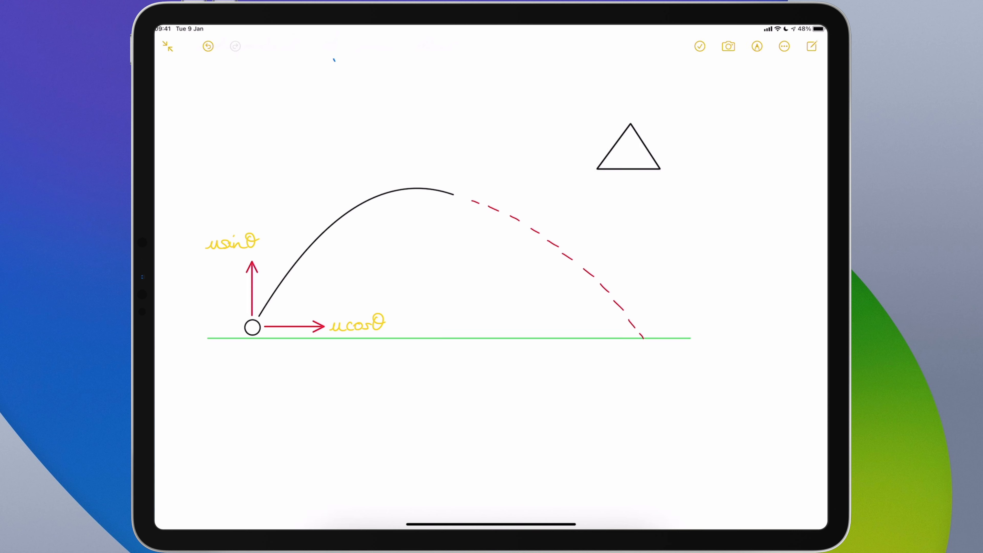